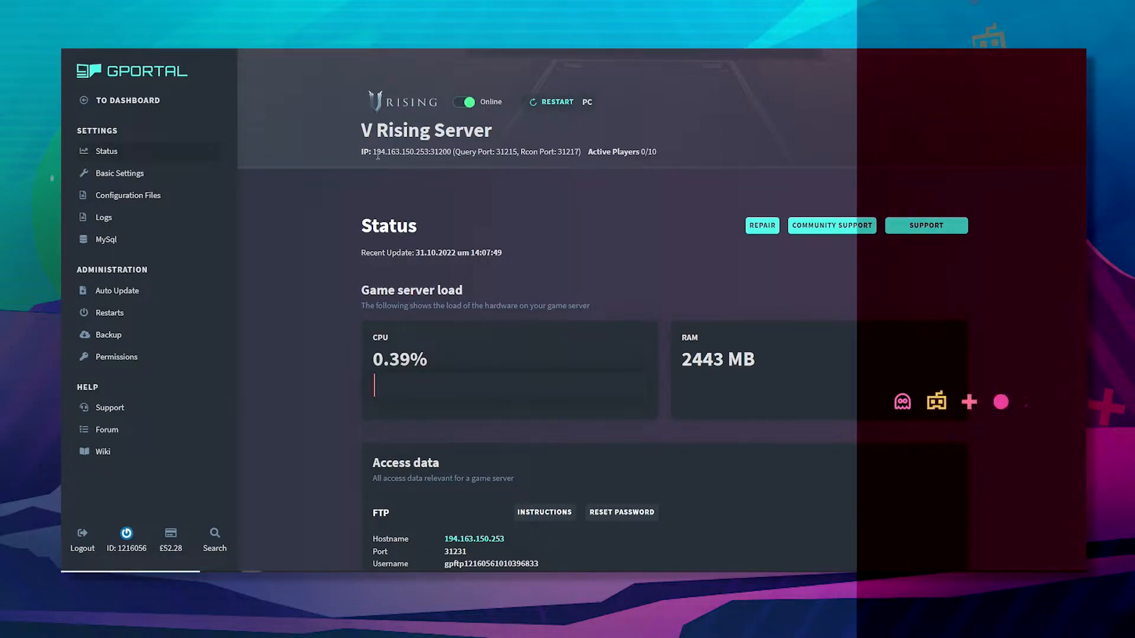
- Select and copy the V Rising server address 194.163.150.253:31200 on the G-Portal status page
double_click(411, 152)
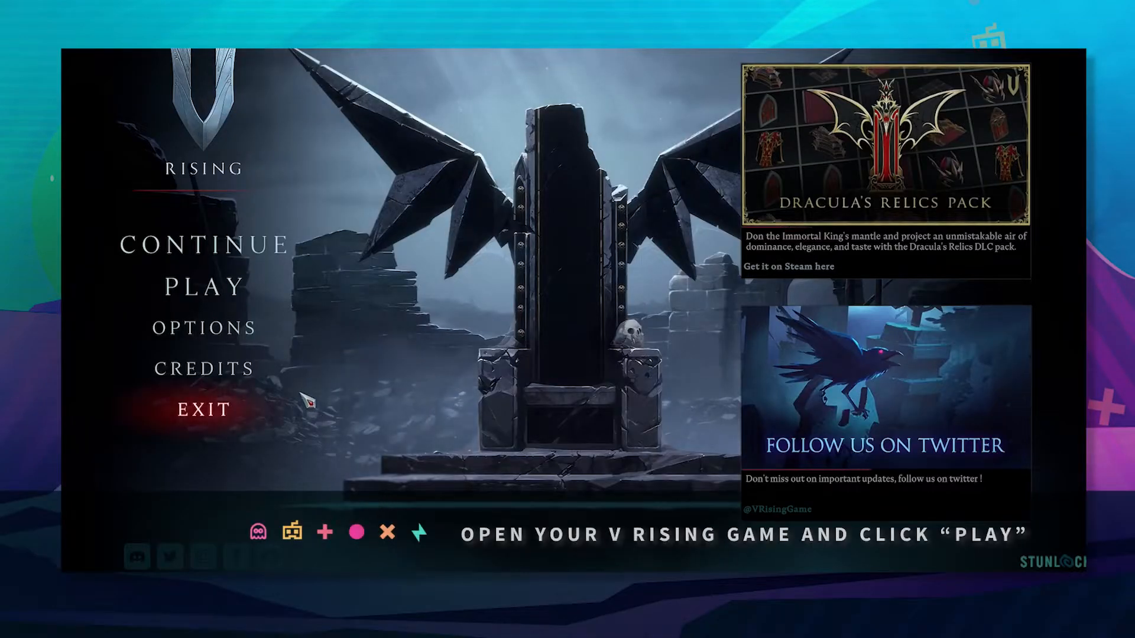
- Start Play from the main menu to reach the online server list
click(189, 286)
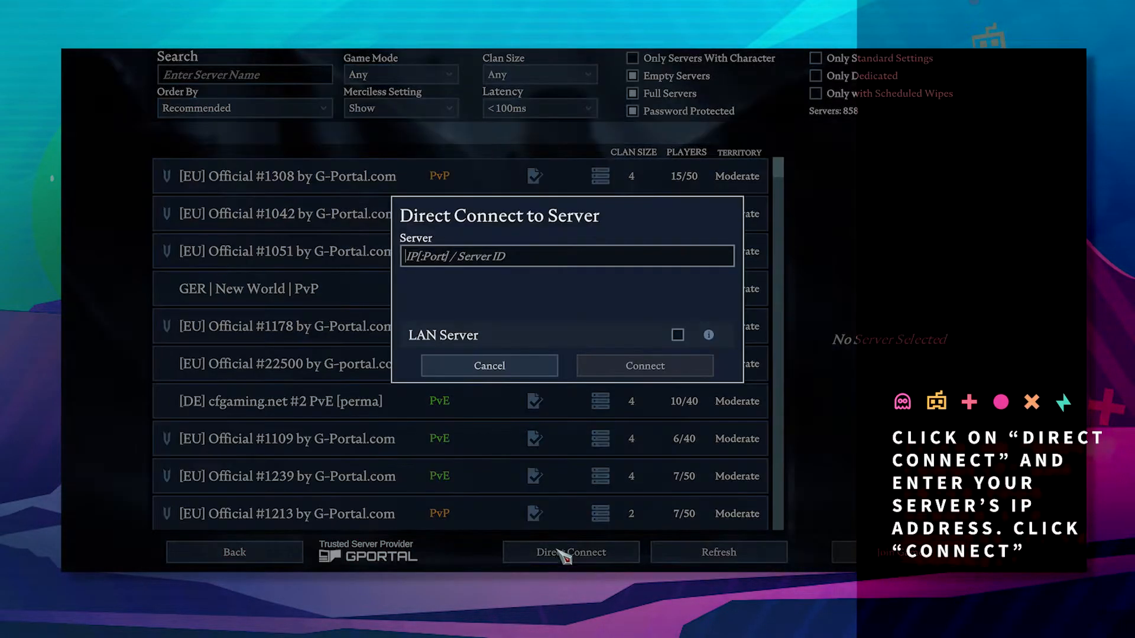
- Direct-connect to 194.163.150.253:31200 so the game begins loading the server
text(194.163.150.253:31200)
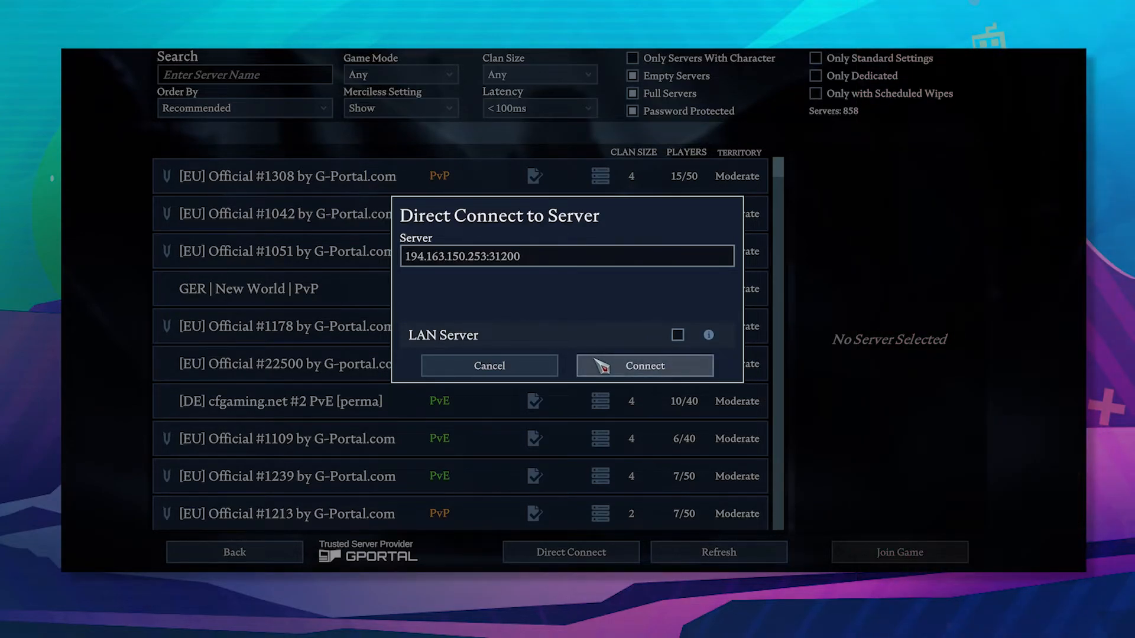
click(643, 365)
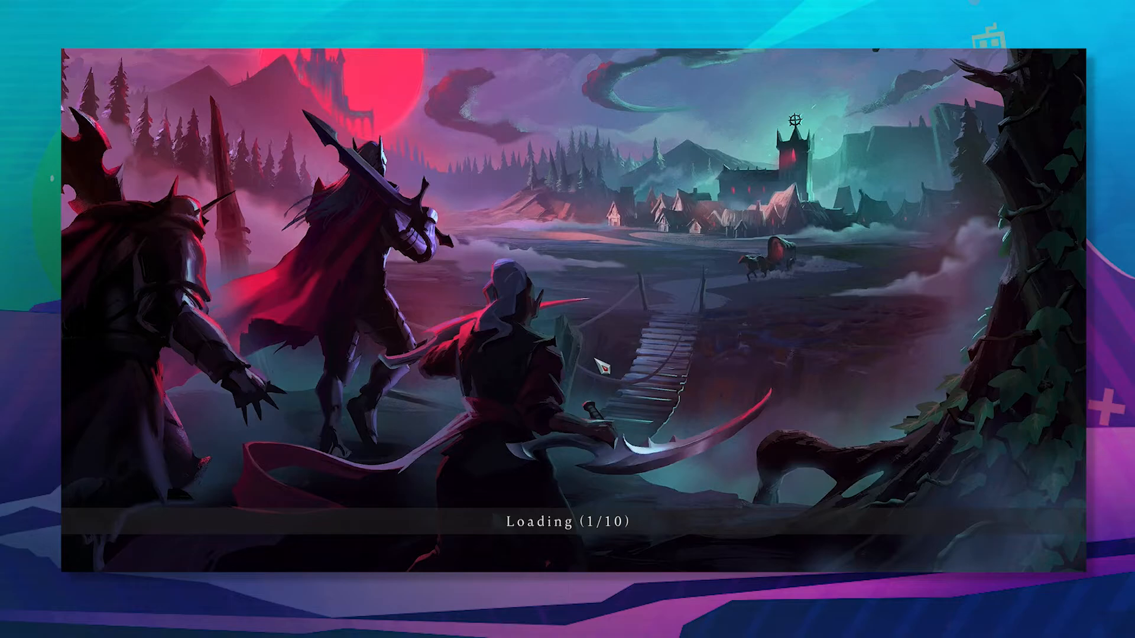